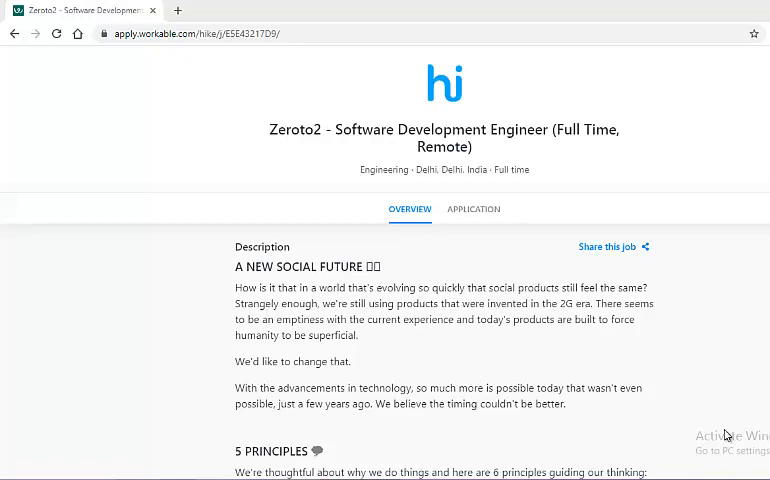
mouse_move(416, 164)
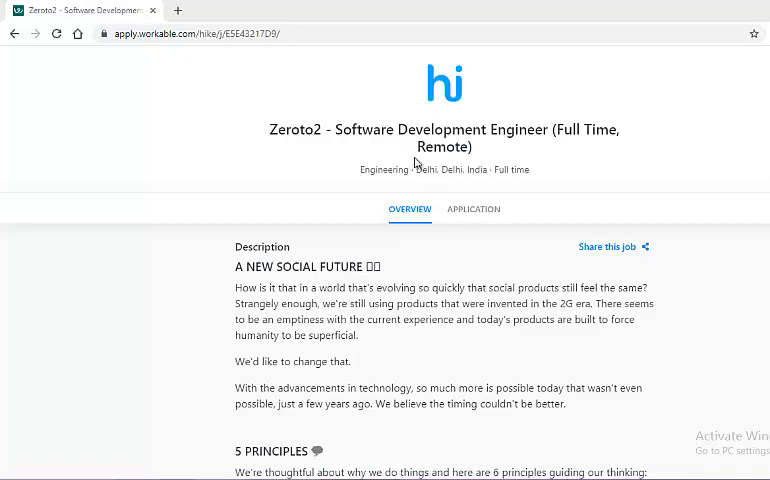
mouse_move(604, 152)
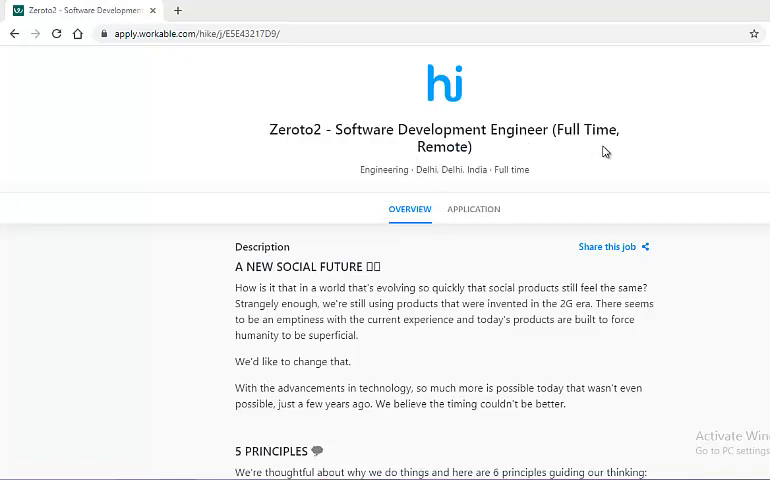
mouse_move(444, 156)
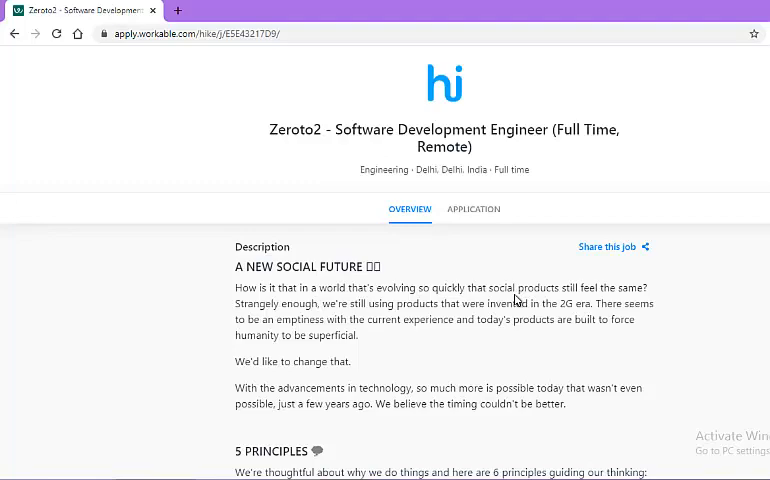
mouse_move(506, 64)
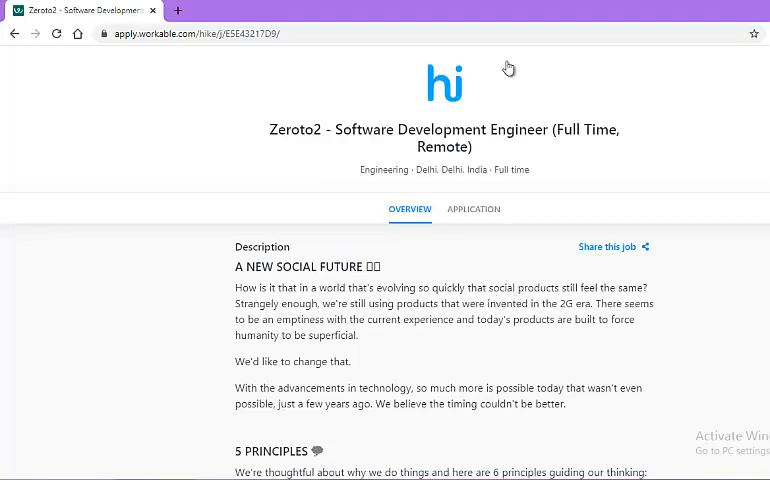
- Scroll the Overview down to the Role & Requirements section listing day-to-day responsibilities
scroll(down, 3)
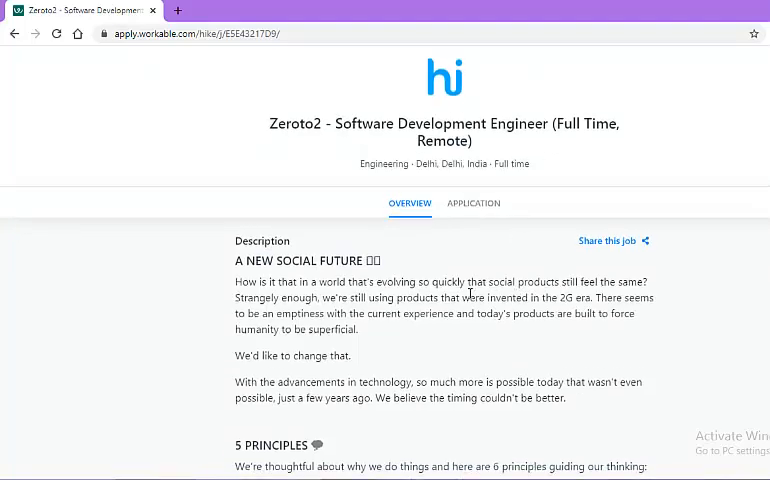
scroll(down, 3)
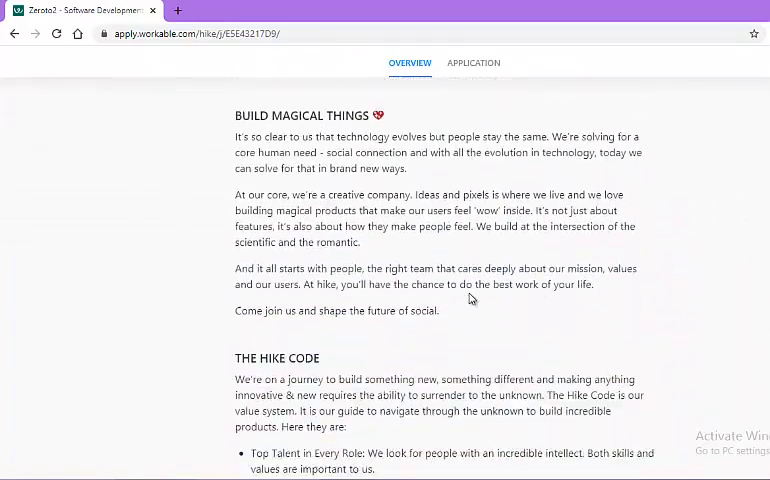
scroll(down, 3)
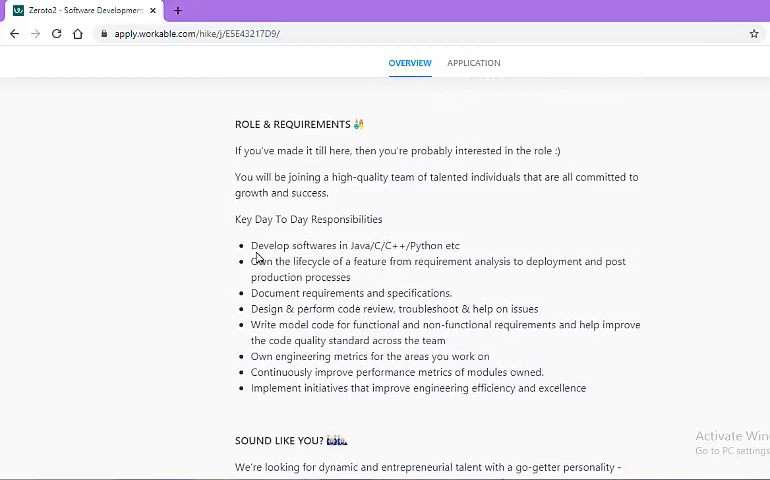
mouse_move(336, 258)
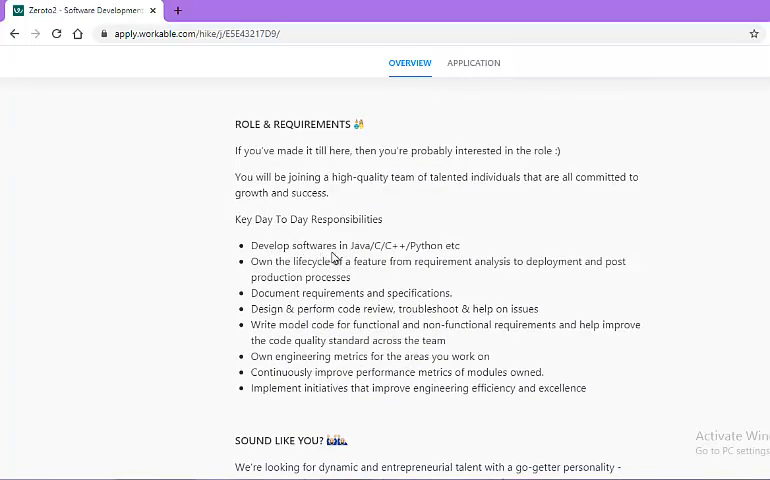
mouse_move(398, 250)
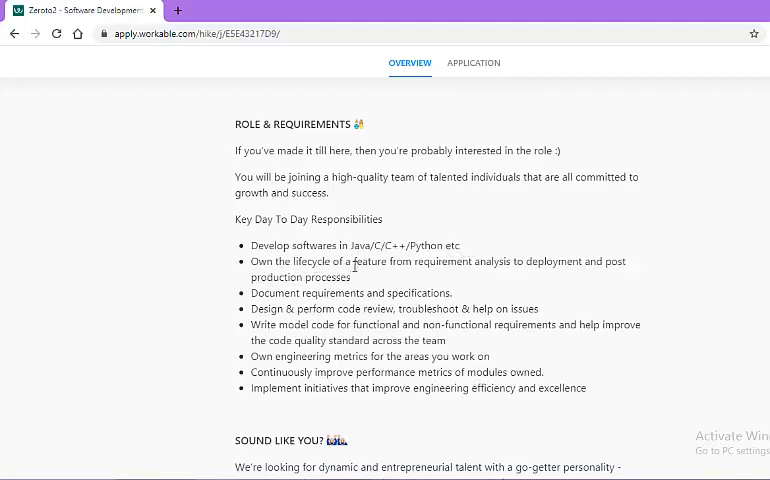
mouse_move(468, 268)
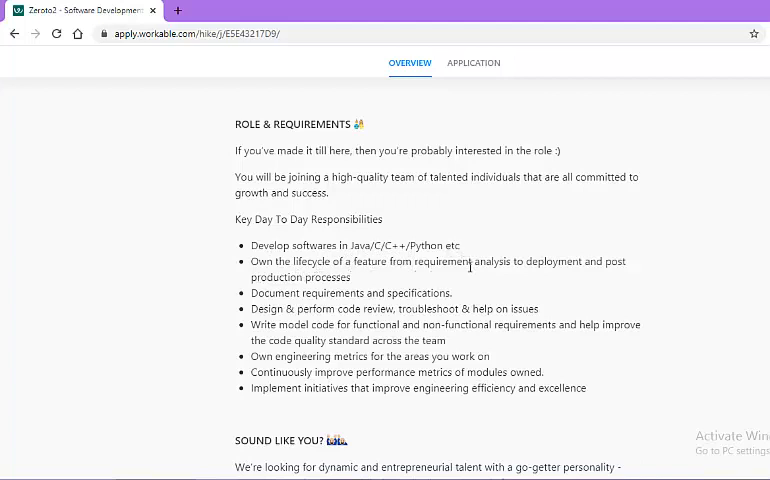
mouse_move(590, 266)
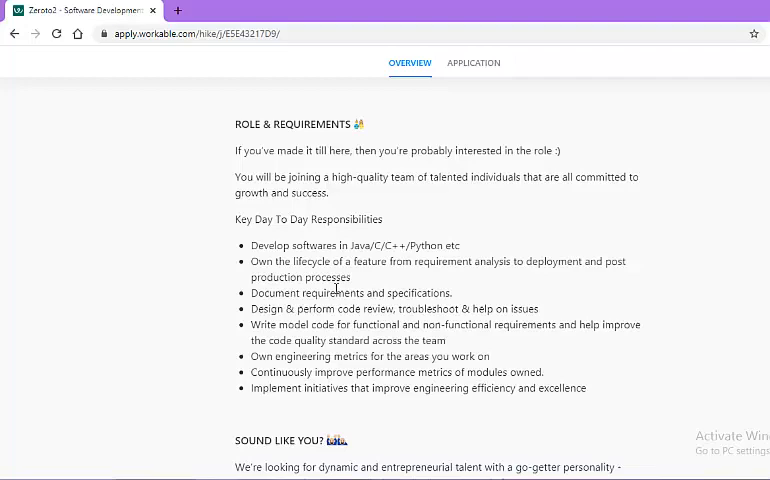
scroll(down, 3)
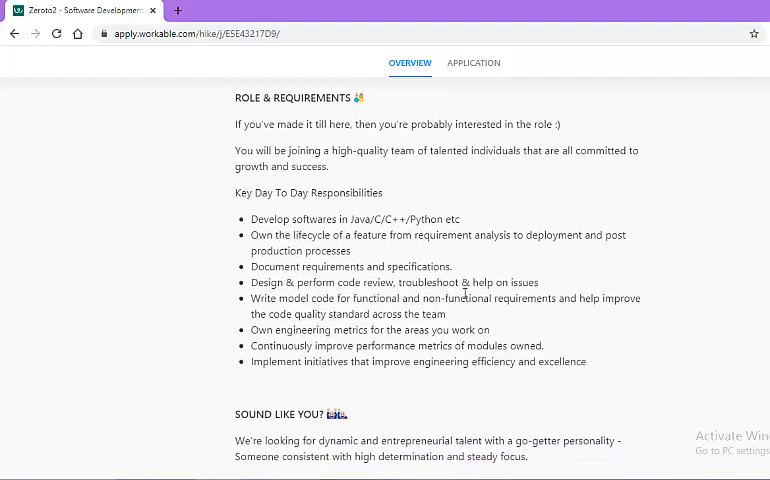
- Scroll past 'Sound Like You?' to the required qualifications list and start of Benefits
scroll(down, 3)
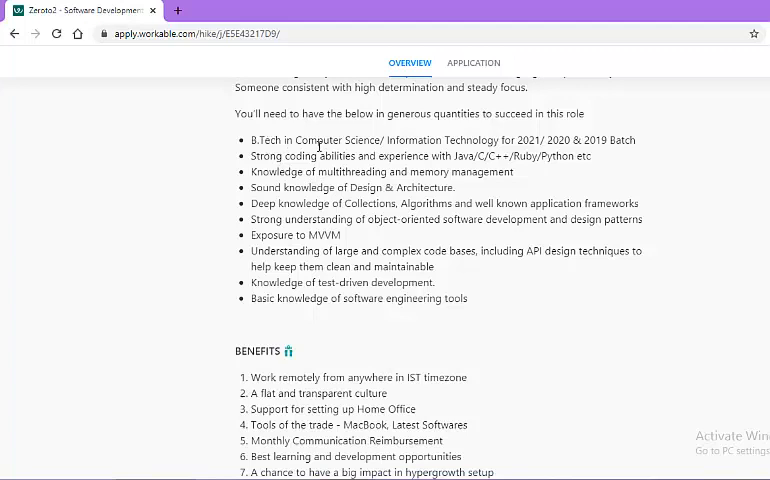
mouse_move(418, 140)
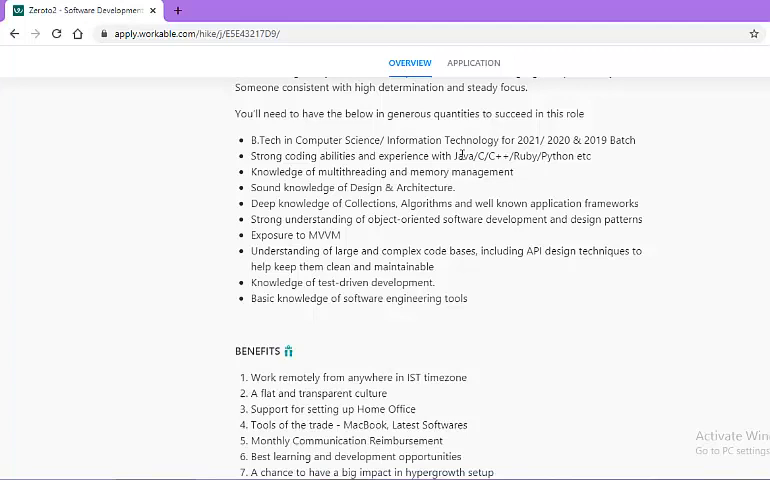
mouse_move(284, 172)
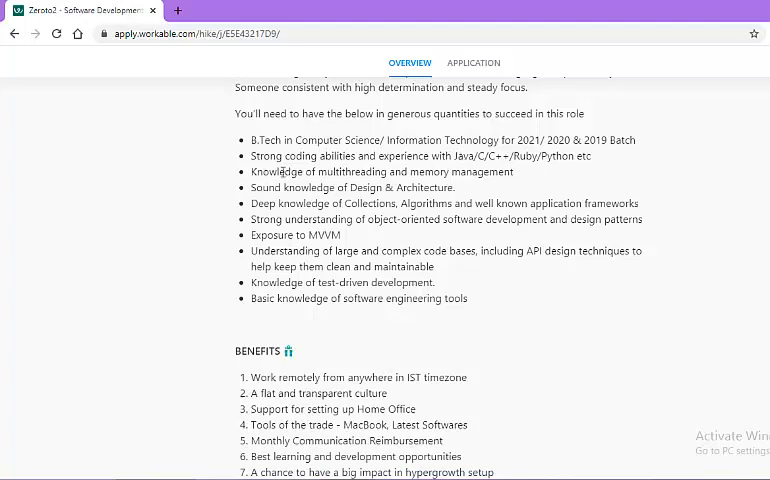
mouse_move(320, 172)
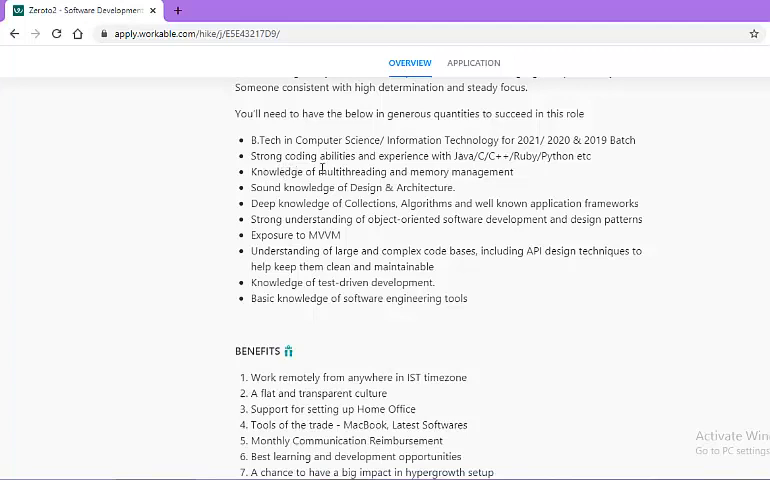
mouse_move(322, 184)
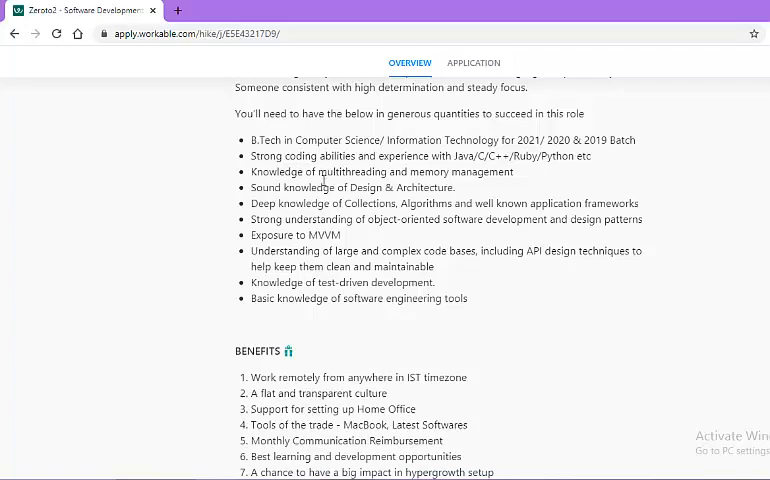
scroll(down, 3)
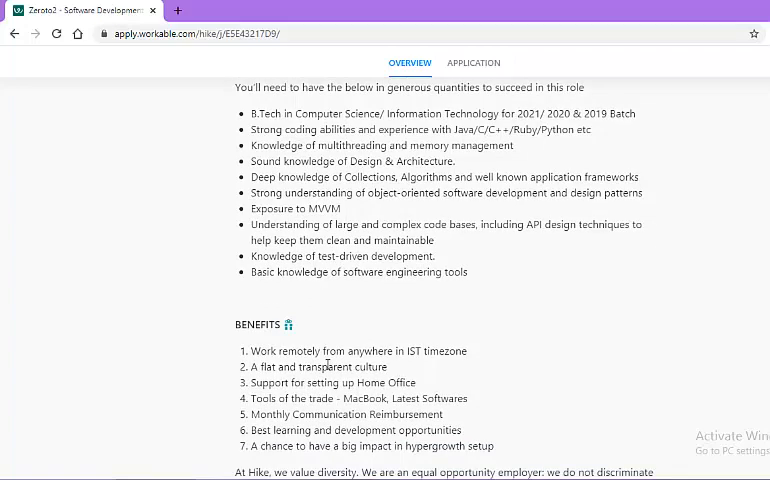
- Reach the Apply for this job button at the bottom, then return to the page header
scroll(down, 3)
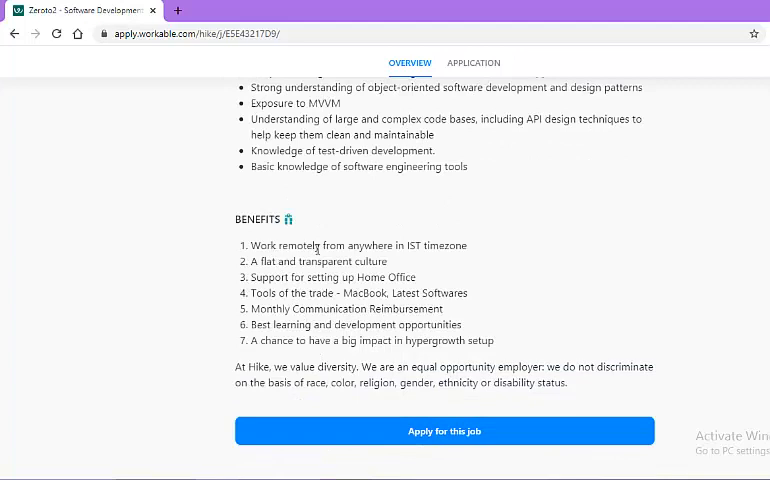
mouse_move(430, 248)
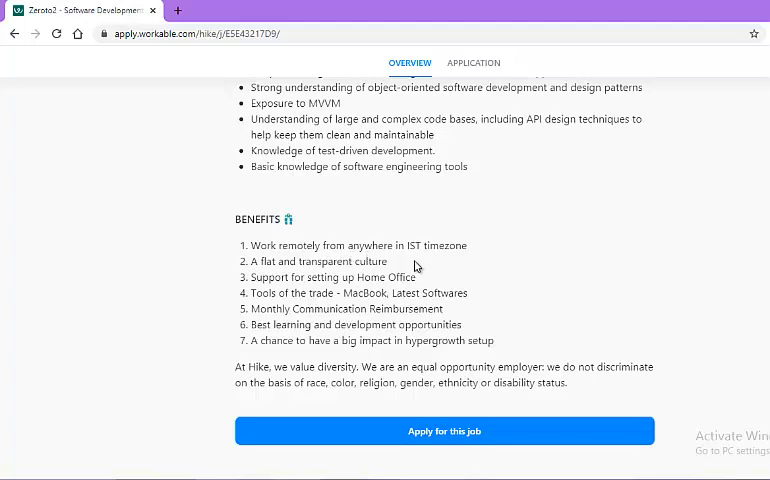
mouse_move(302, 276)
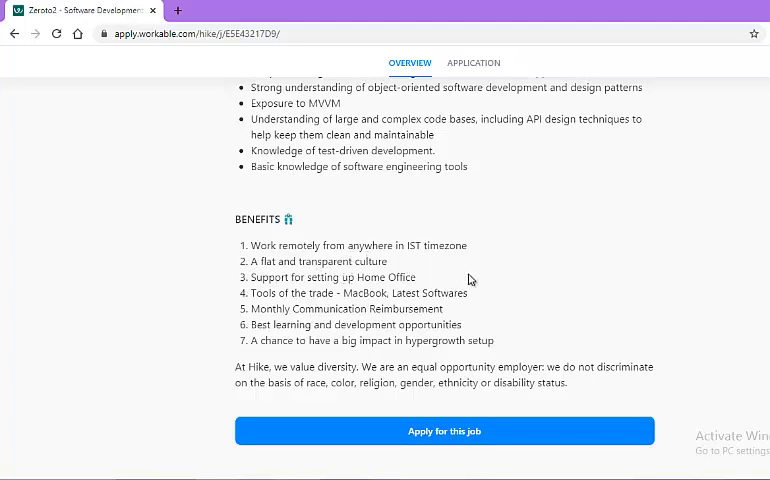
scroll(up, 3)
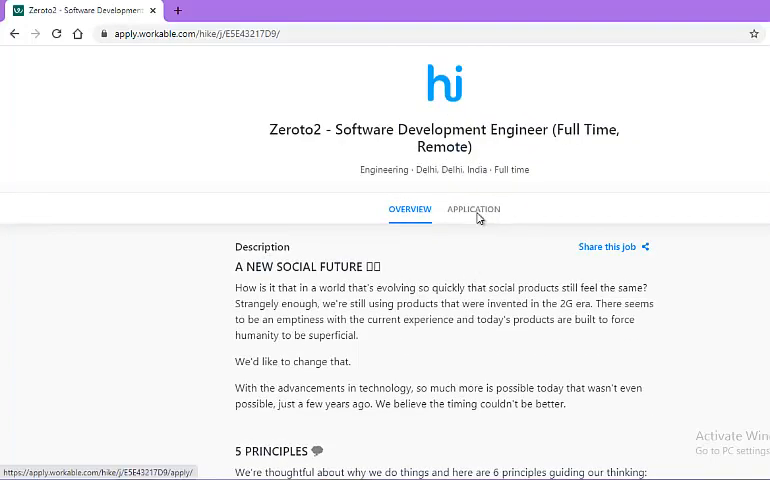
- Switch to the Application form and scroll past Personal information to the Profile section
click(474, 208)
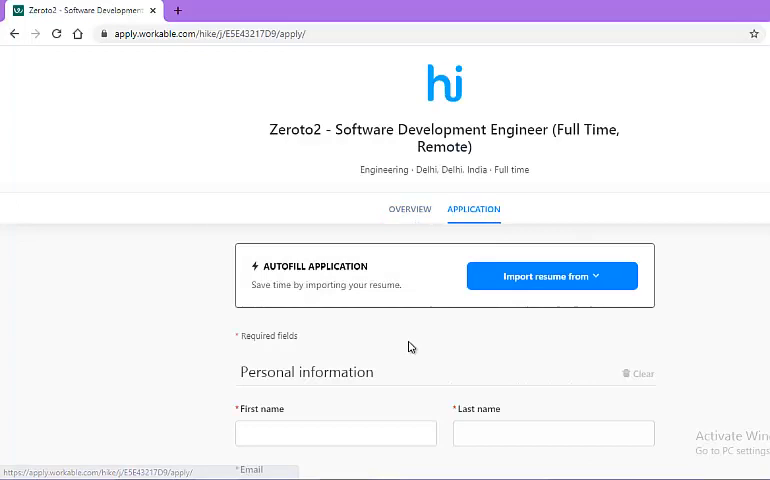
scroll(down, 3)
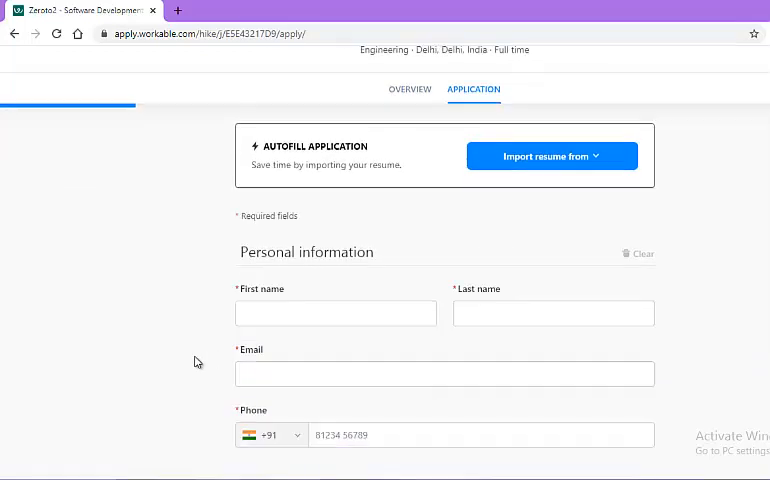
scroll(down, 3)
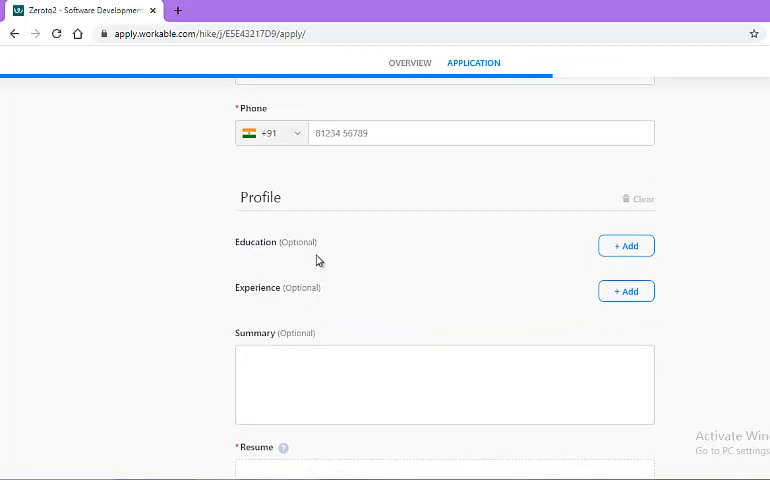
mouse_move(312, 332)
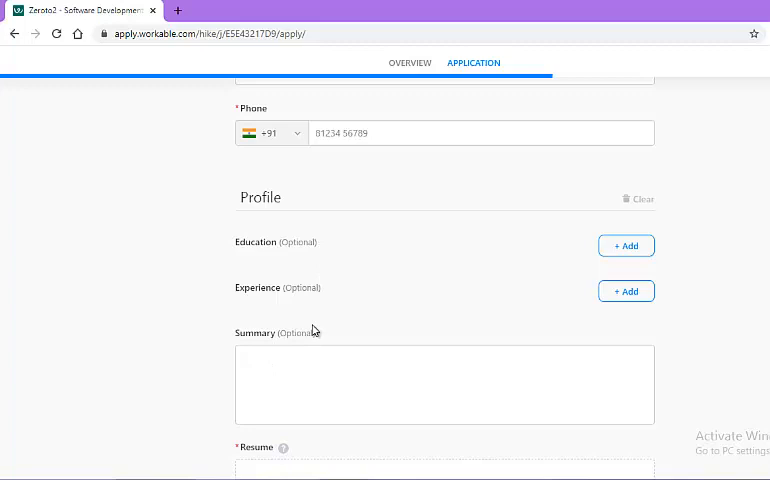
click(304, 364)
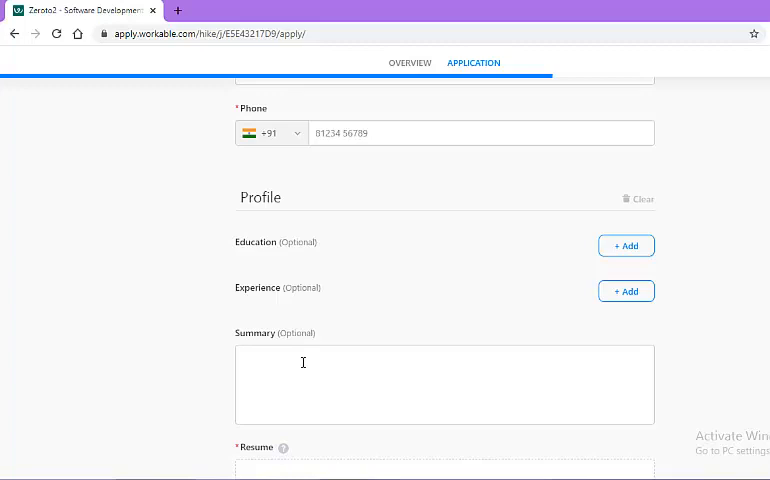
mouse_move(202, 276)
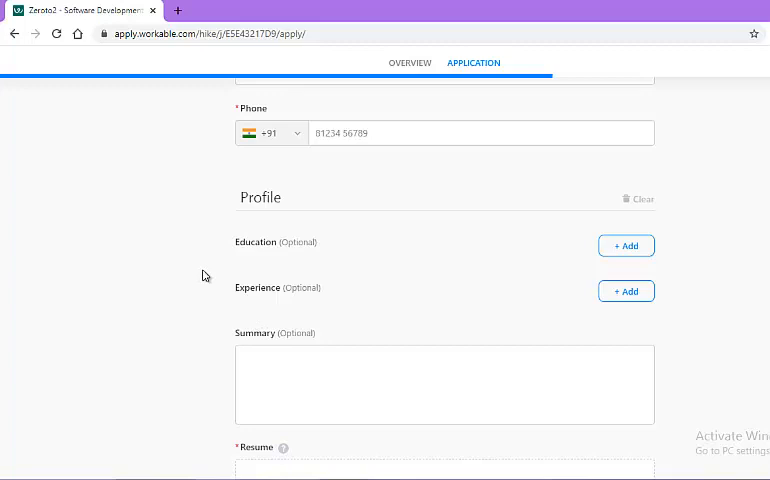
- Scroll to the Resume 'Upload a file' area and the Submit application button
scroll(down, 3)
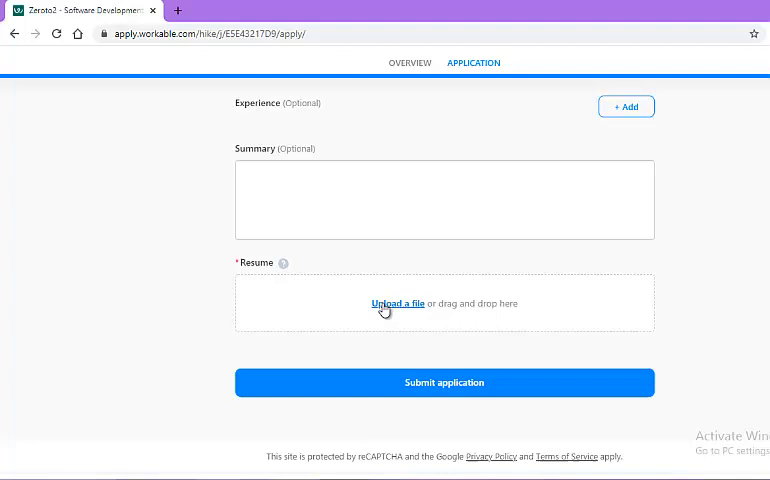
mouse_move(350, 306)
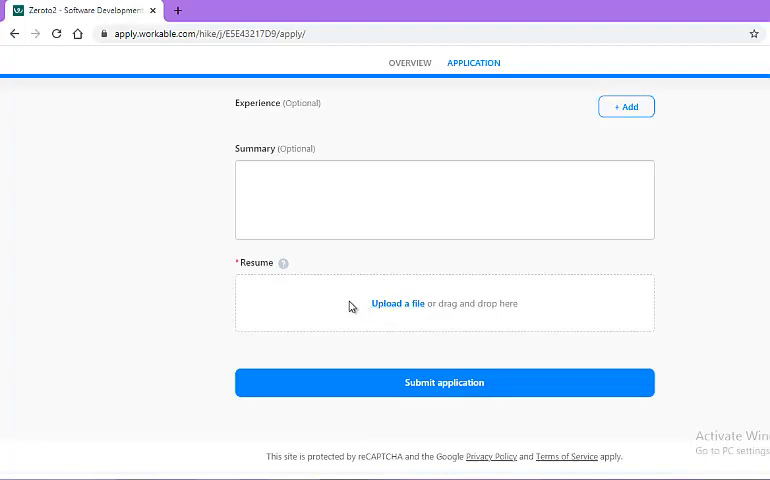
mouse_move(382, 368)
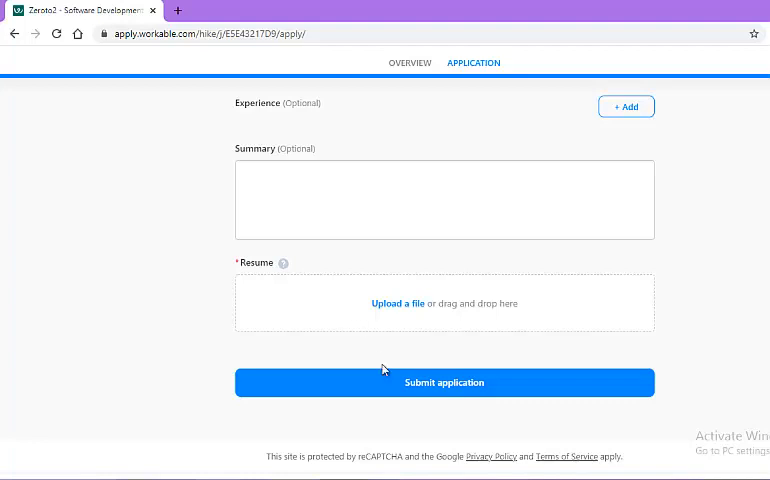